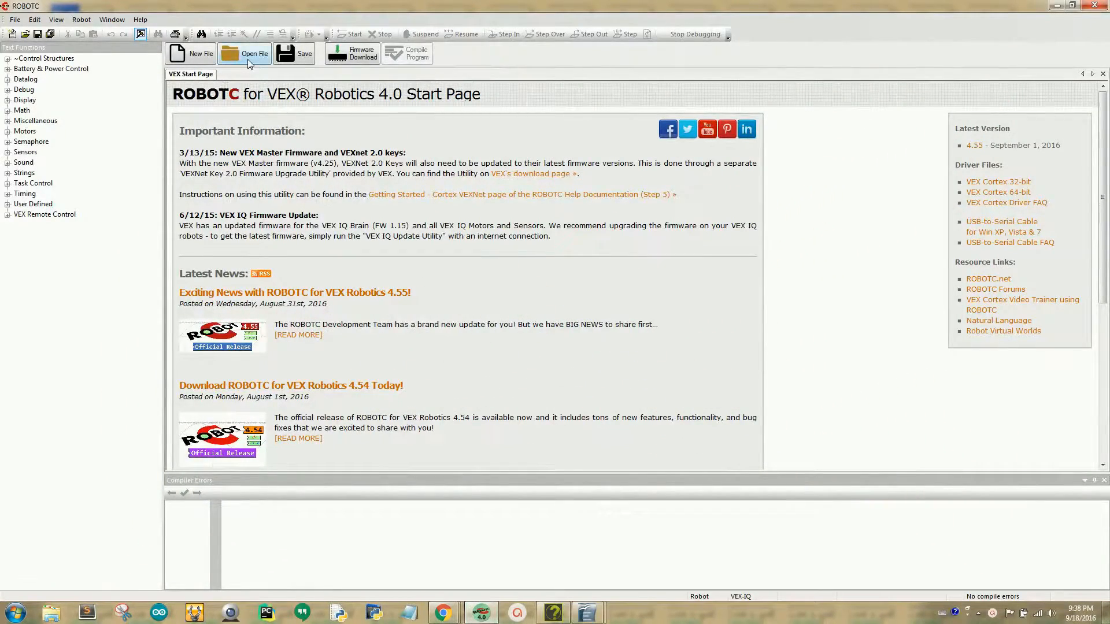
# Step: Open Wait for Bump.c from the vexIQ Bumper Switch Sensor samples folder
pyautogui.click(244, 53)
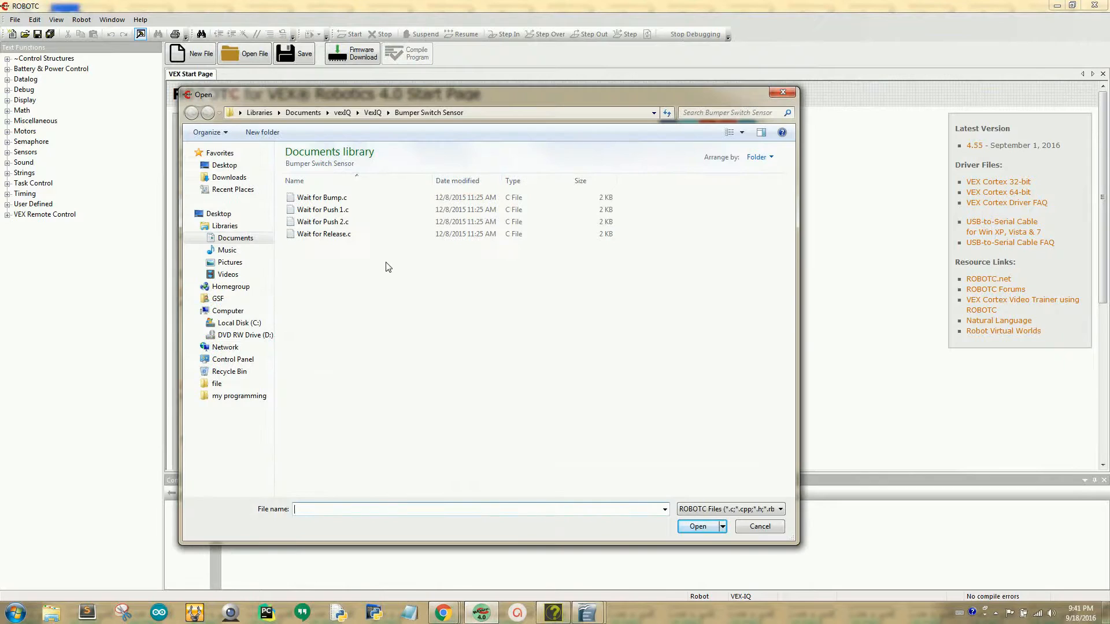
pyautogui.click(428, 112)
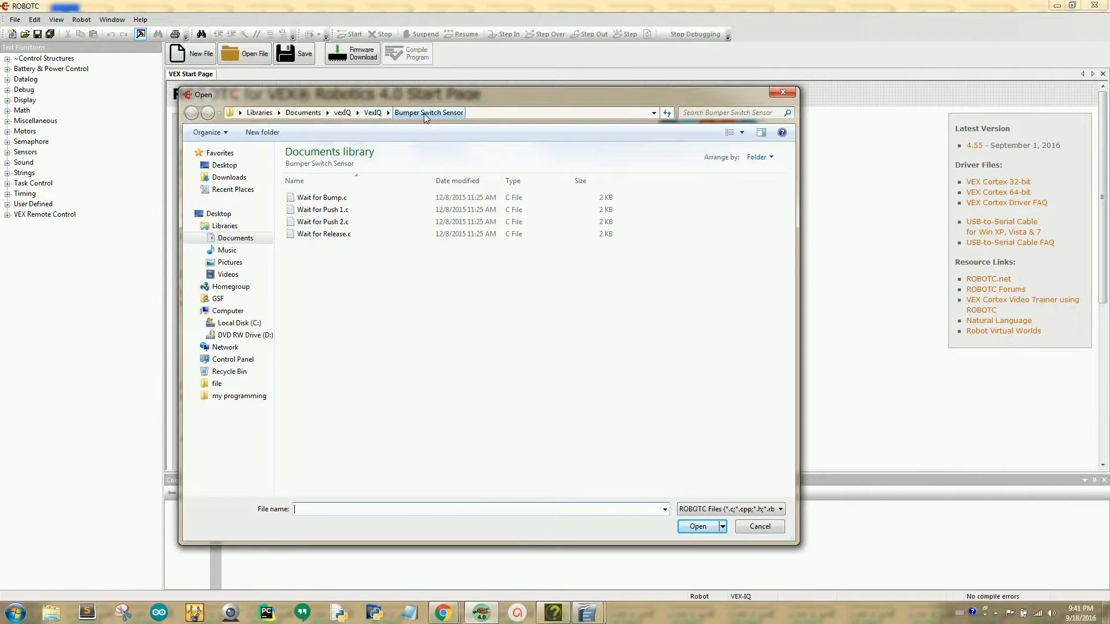
pyautogui.click(322, 198)
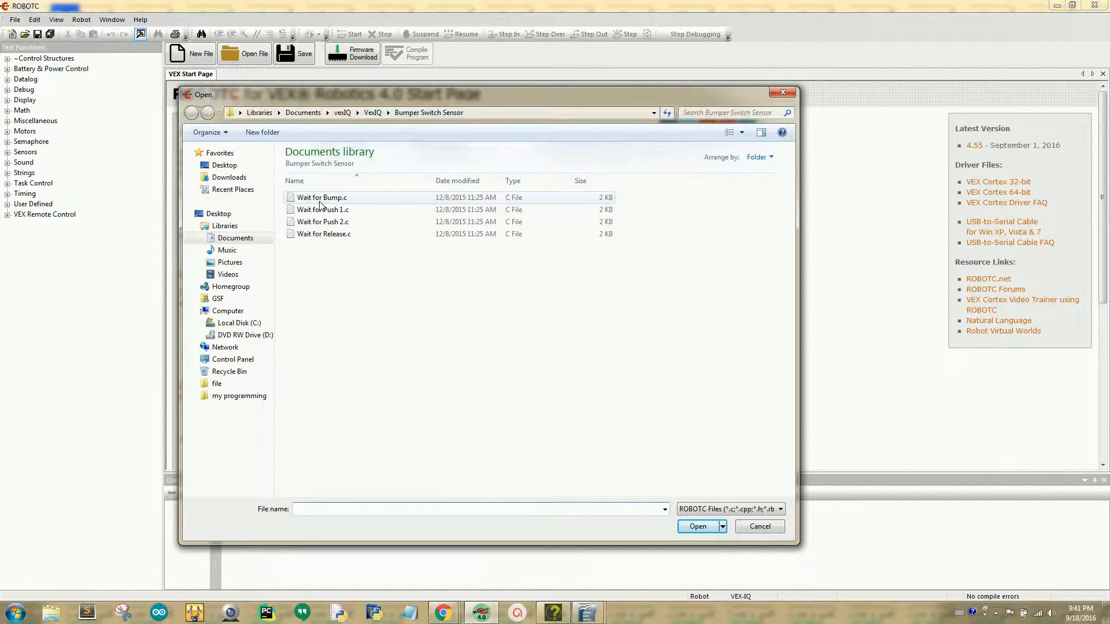
pyautogui.click(758, 526)
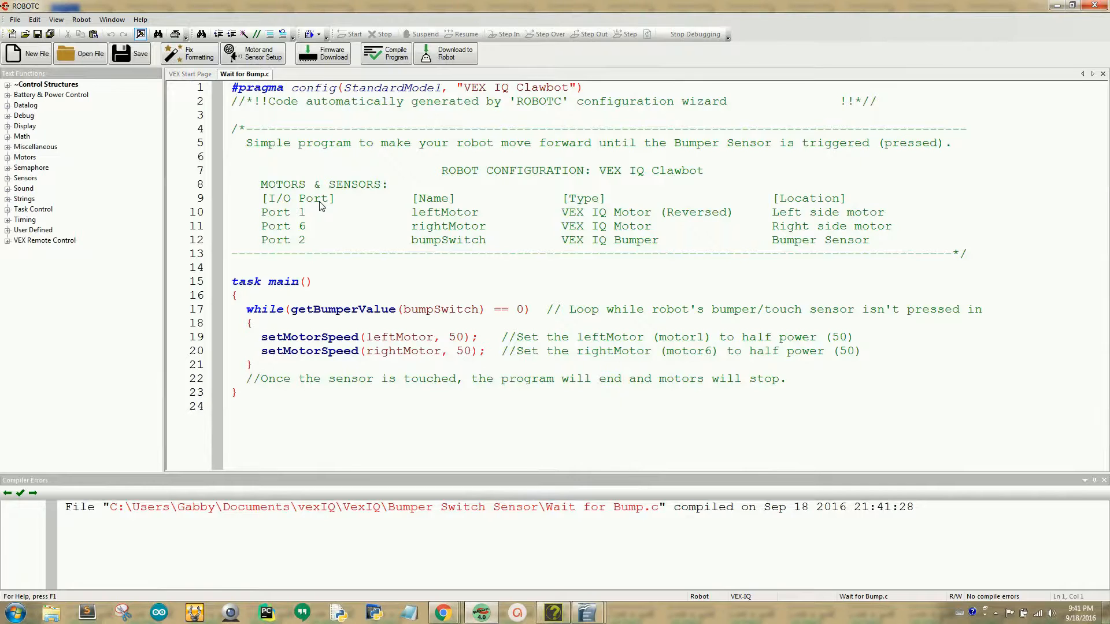
# Step: Switch to Sublime Text showing Wait for Bump.c in its tab
pyautogui.click(87, 613)
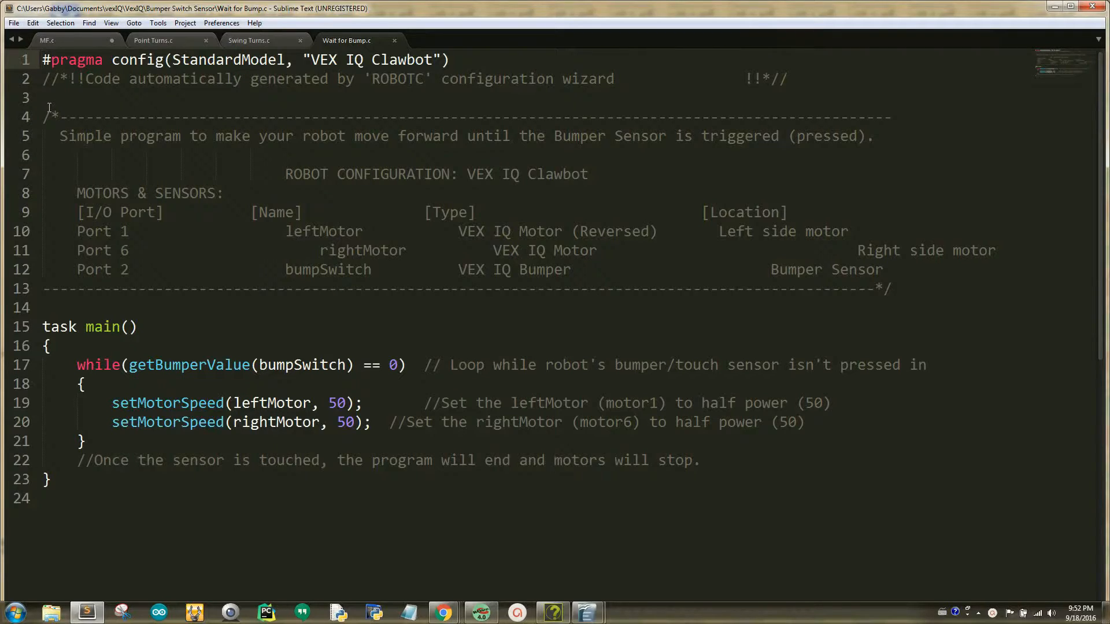
# Step: Review the main task, while loop and setMotorSpeed lines, leaving the code unchanged
pyautogui.doubleClick(90, 326)
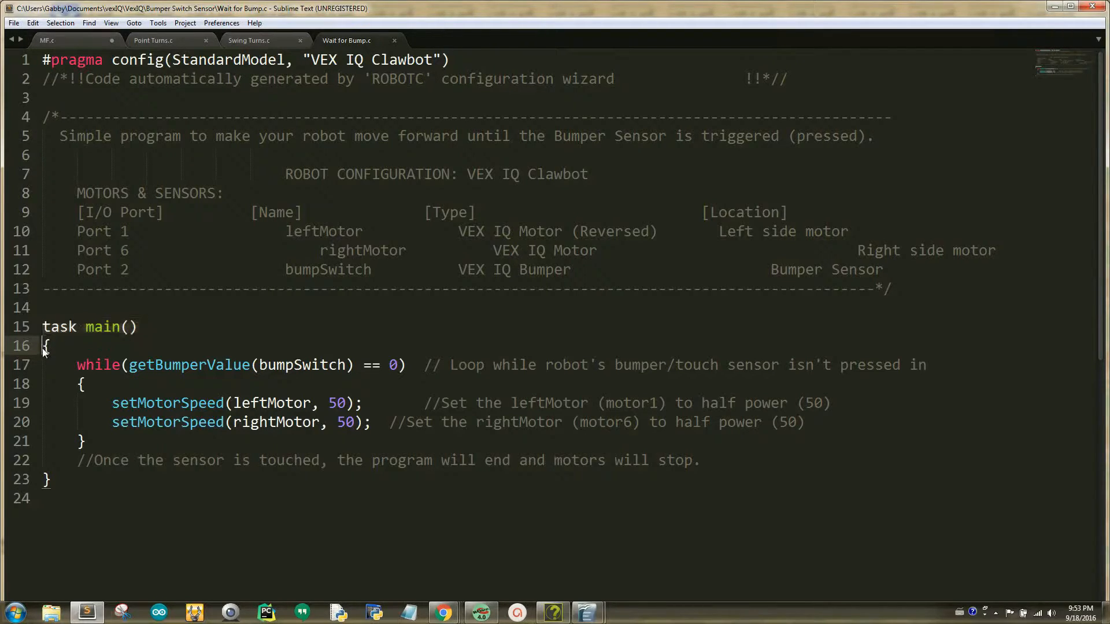
pyautogui.click(78, 364)
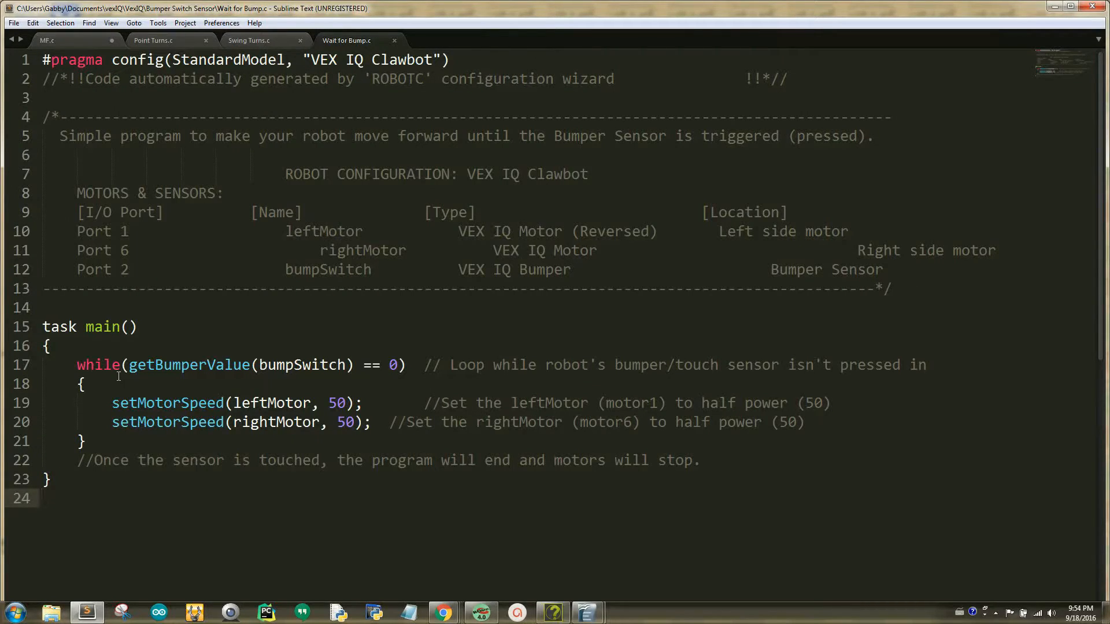
pyautogui.moveTo(215, 373)
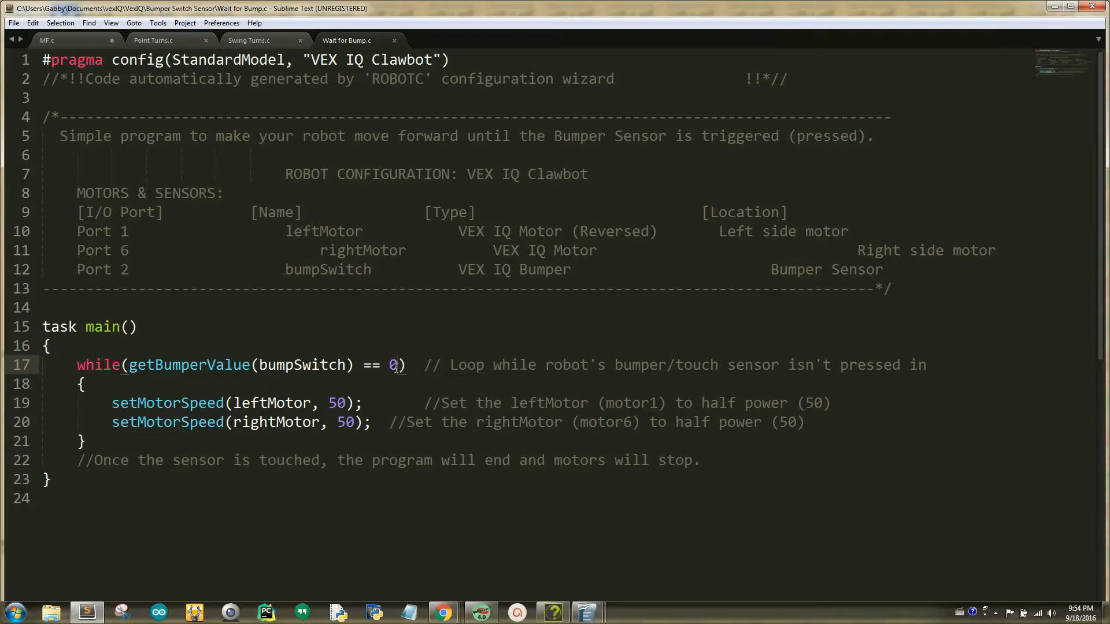
pyautogui.click(394, 364)
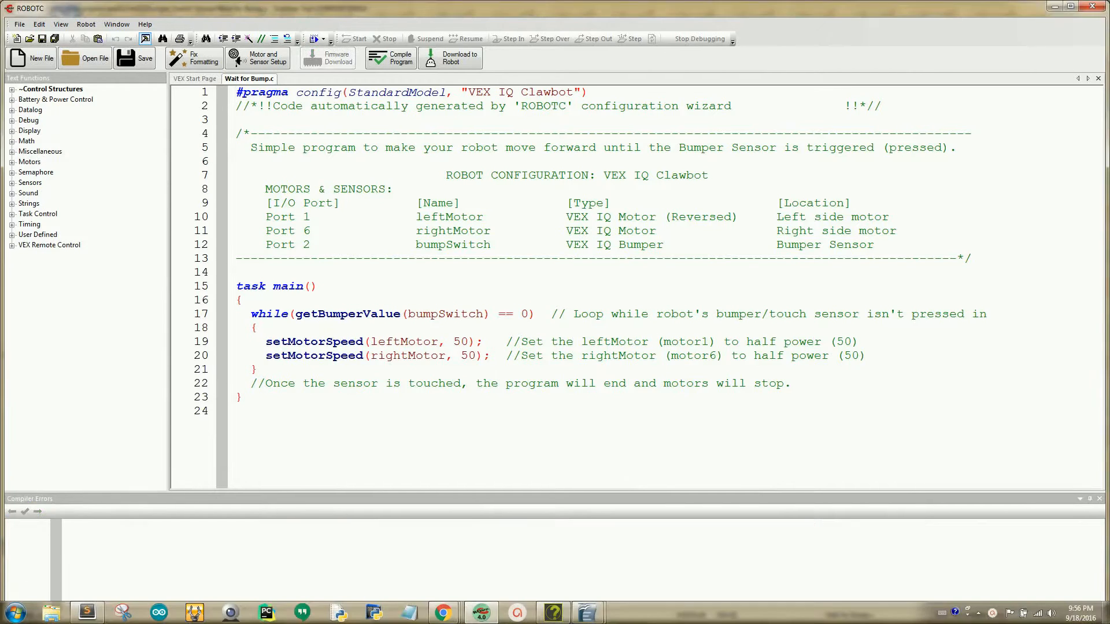
# Step: Compile Wait for Bump.c and download it to the virtual robot, launching the Challenge Pack
pyautogui.click(449, 58)
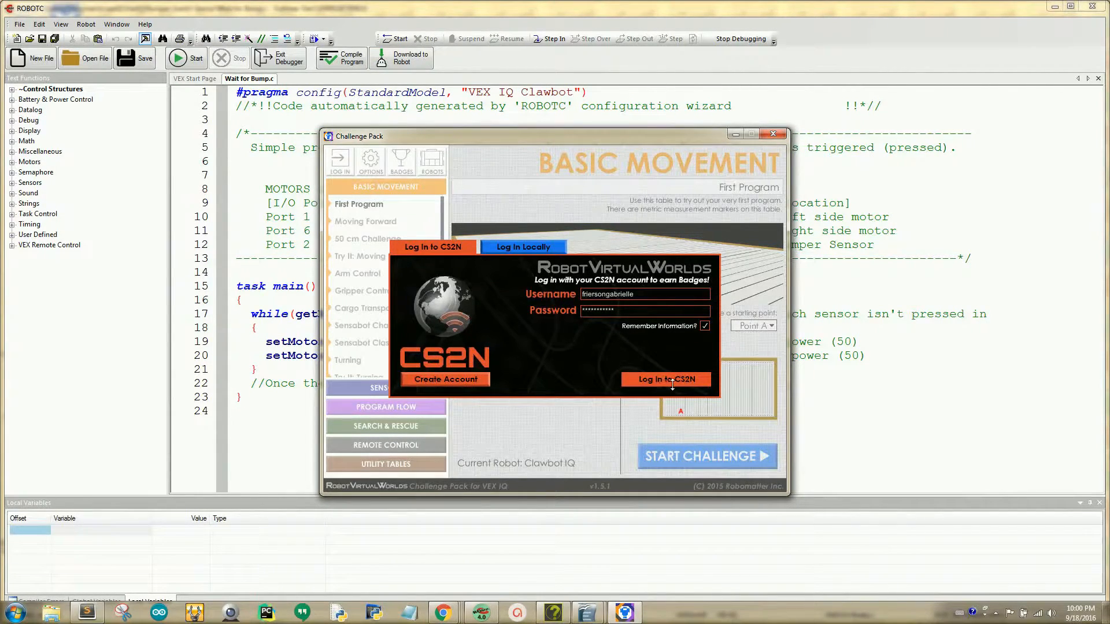
# Step: Log in to CS2N with the saved credentials to reach the challenge menu
pyautogui.click(663, 379)
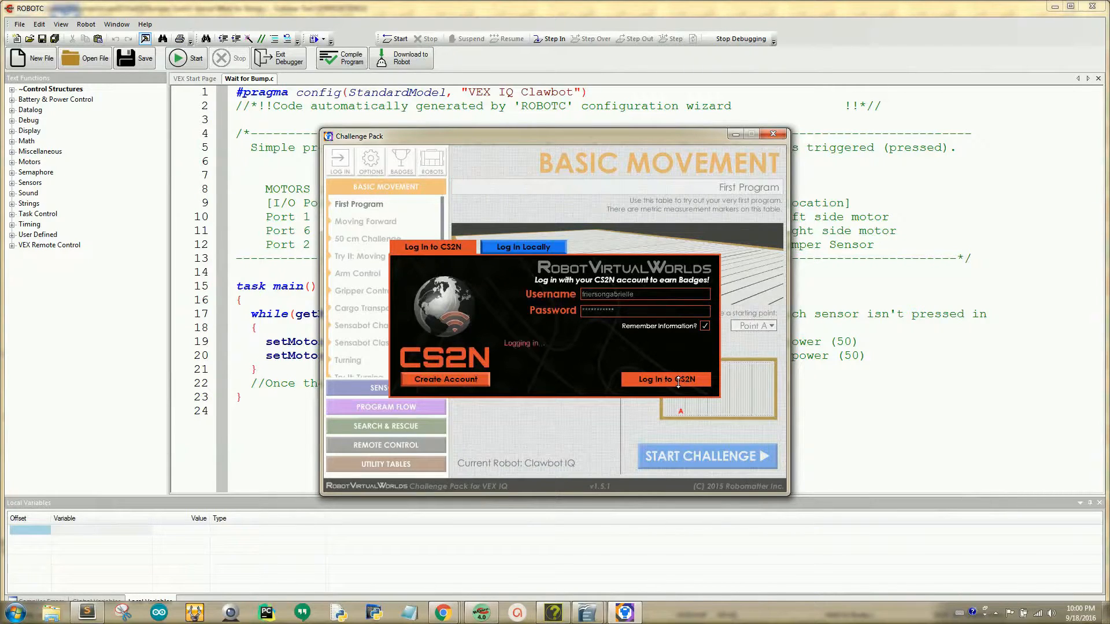
pyautogui.click(663, 379)
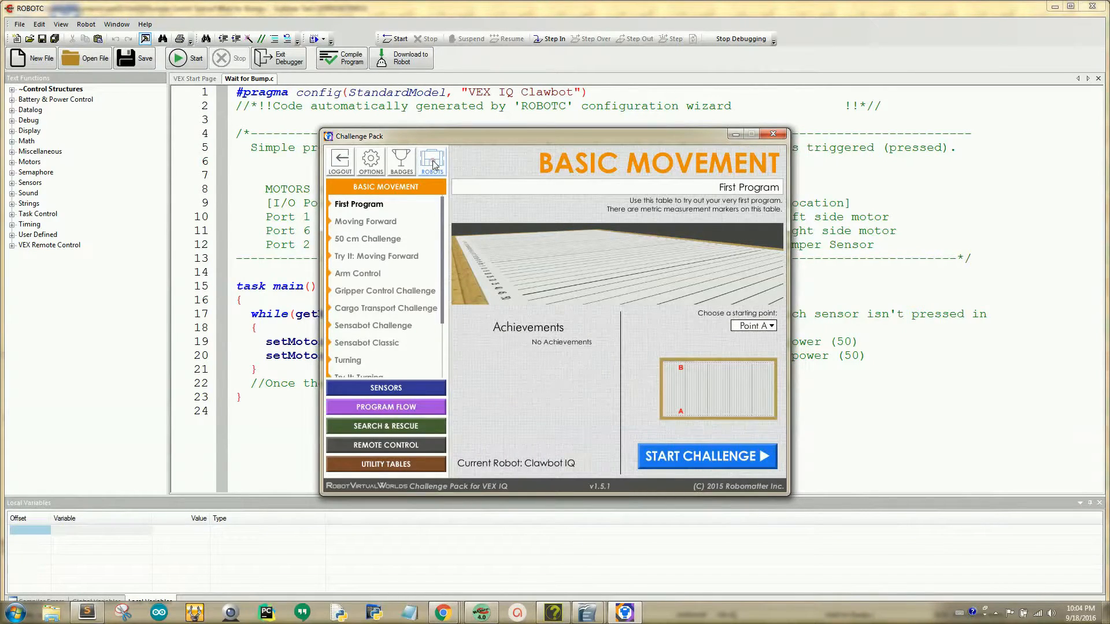
# Step: Choose the Clawbot IQ - Arm Up robot and the Sensors challenge Move Until Touch
pyautogui.click(431, 162)
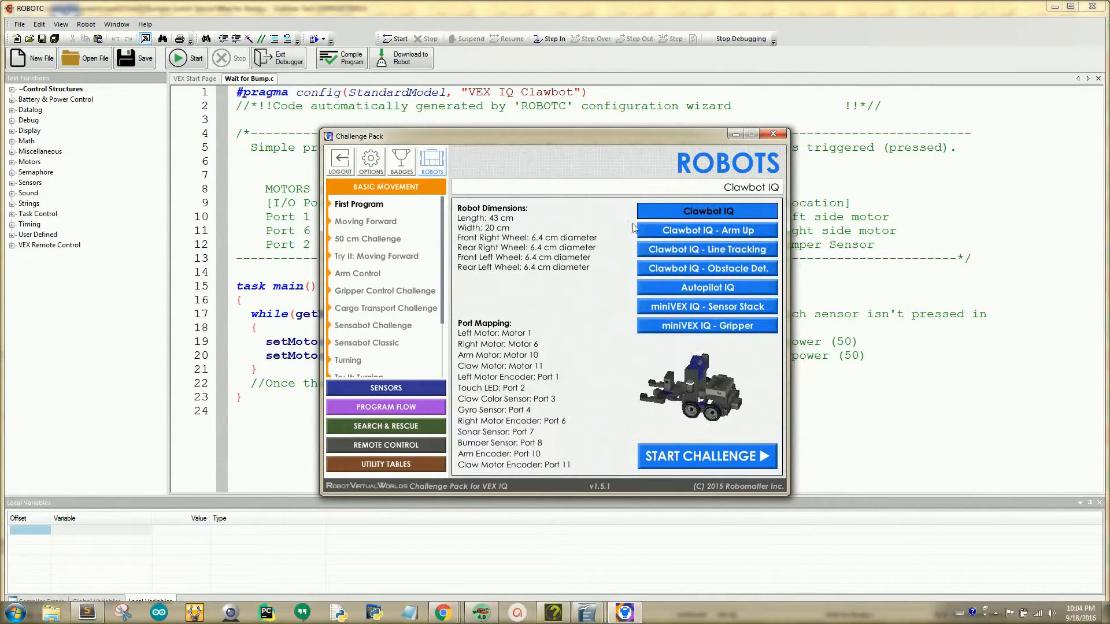
pyautogui.click(705, 228)
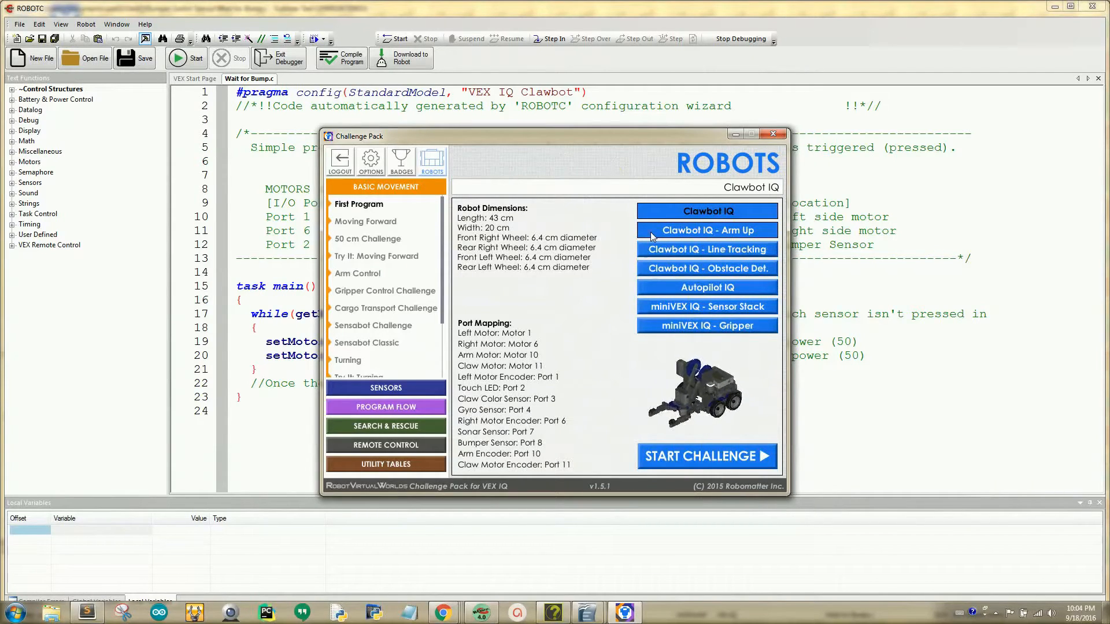
pyautogui.click(705, 230)
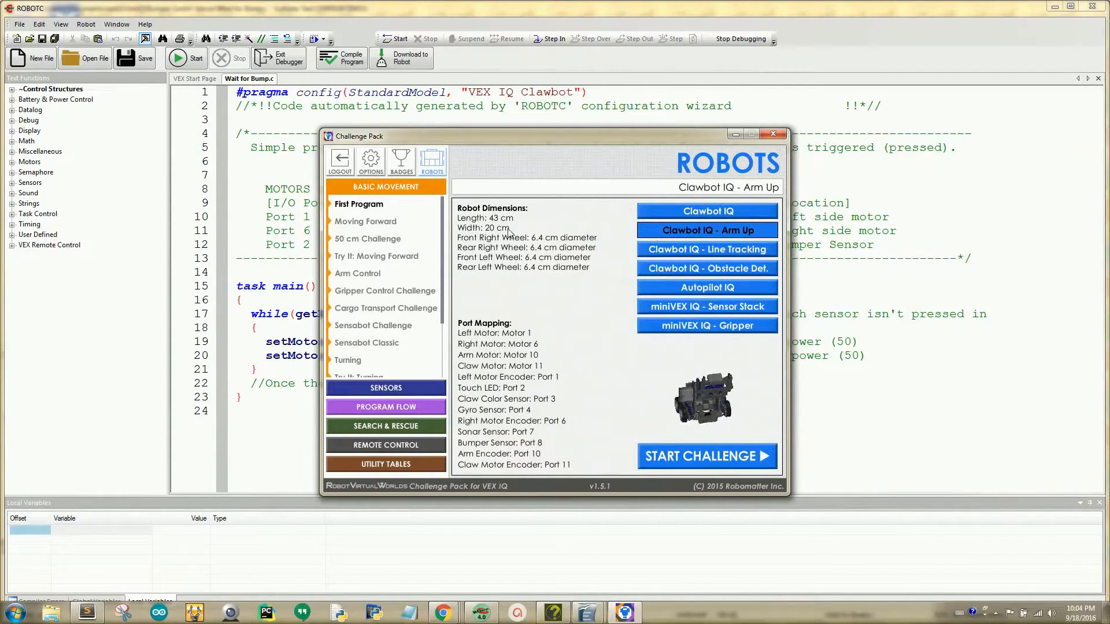
pyautogui.click(384, 206)
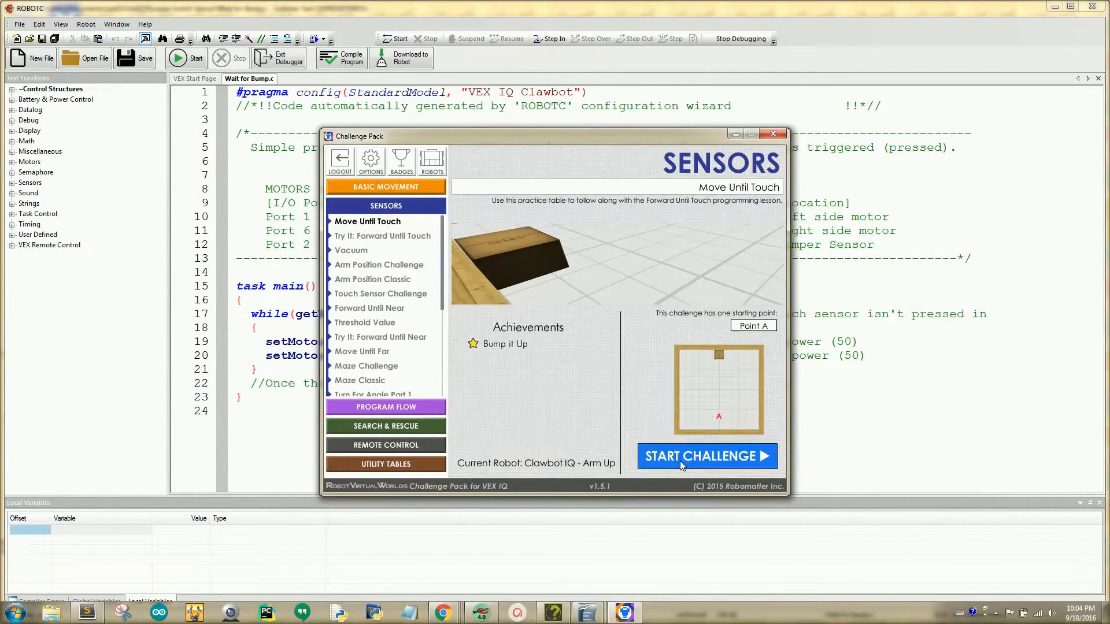
# Step: Start the Move Until Touch challenge and run the Wait for Bump program on the Clawbot
pyautogui.click(705, 455)
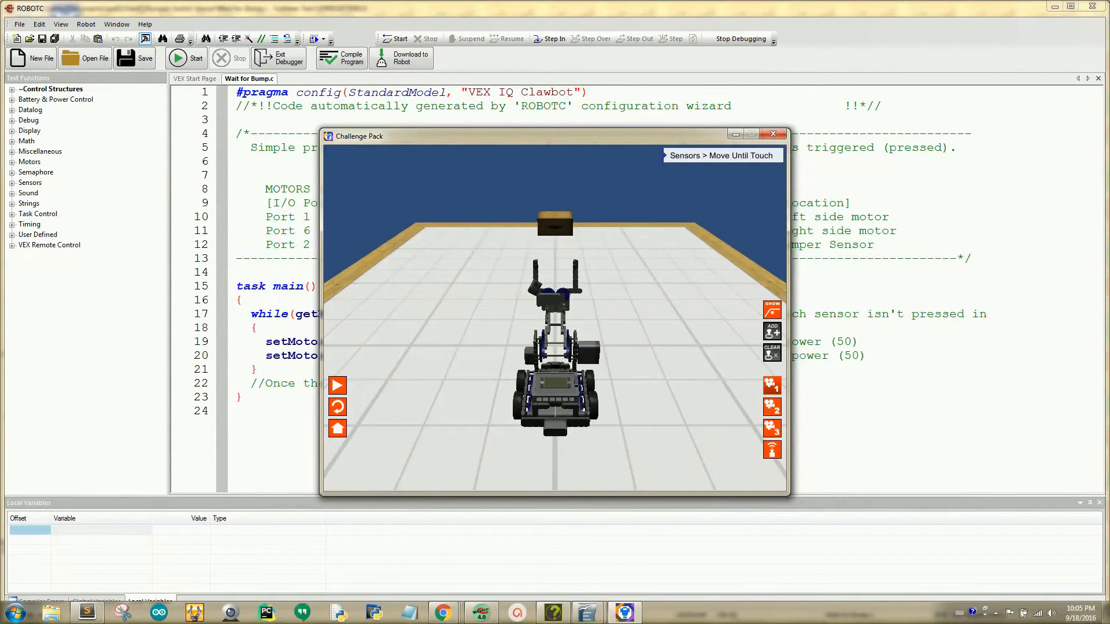
pyautogui.click(337, 385)
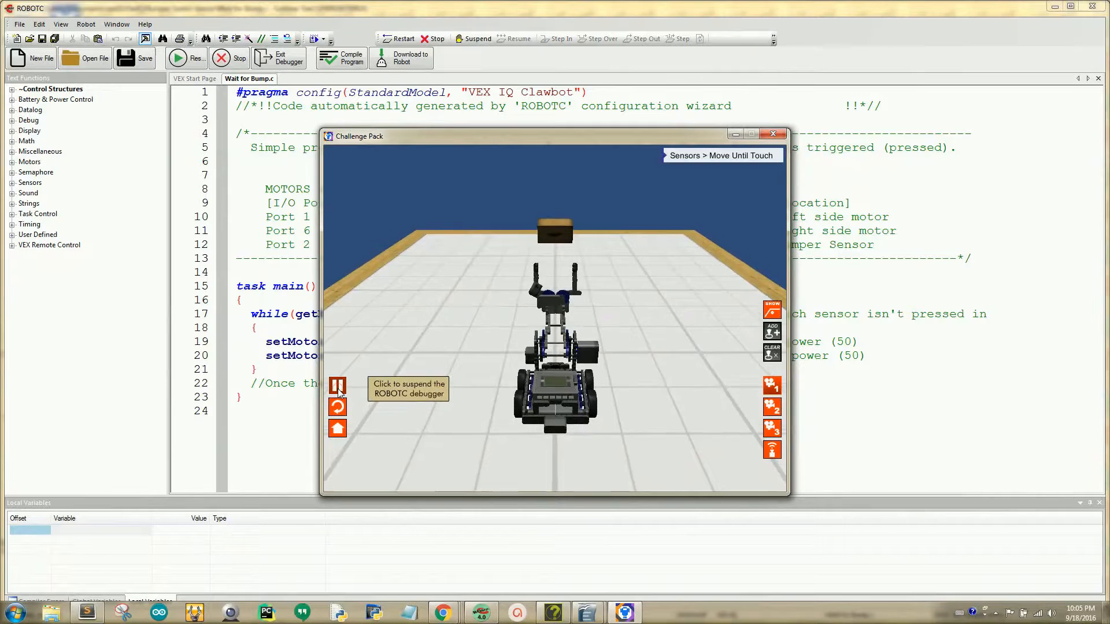